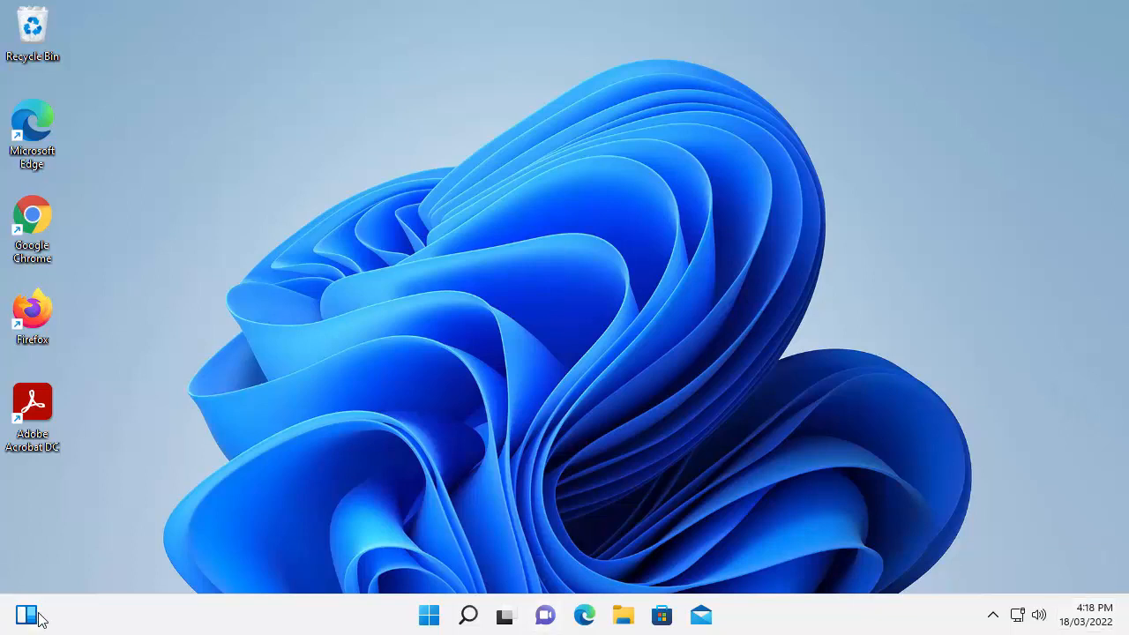
# - Show and dismiss the Widgets panel, then reach Taskbar settings from the taskbar
pyautogui.click(25, 611)
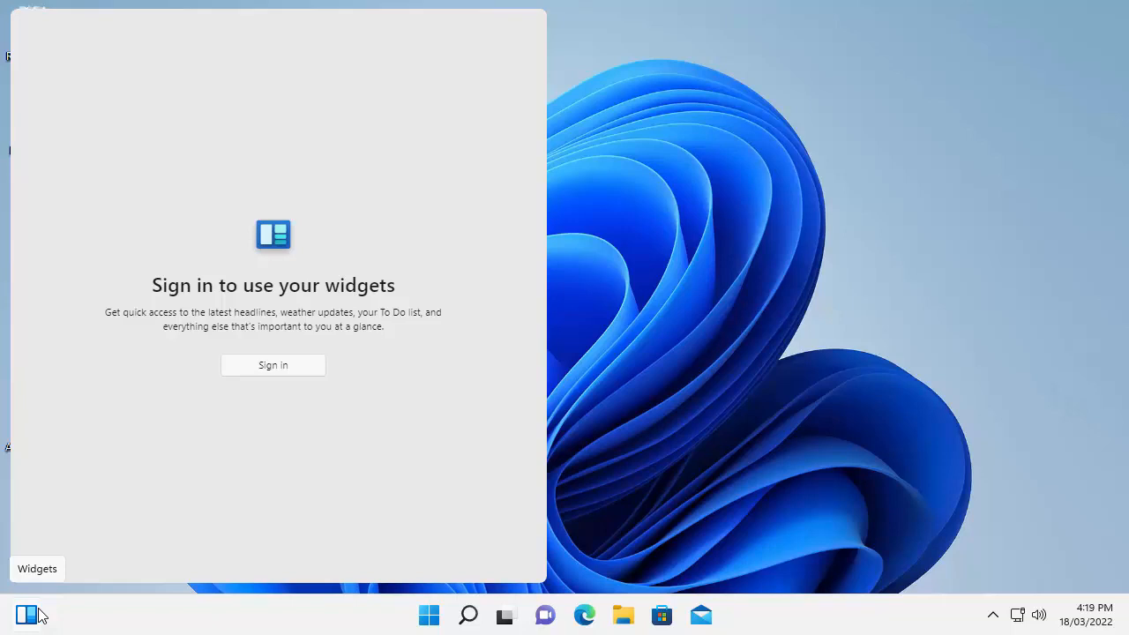
pyautogui.click(304, 503)
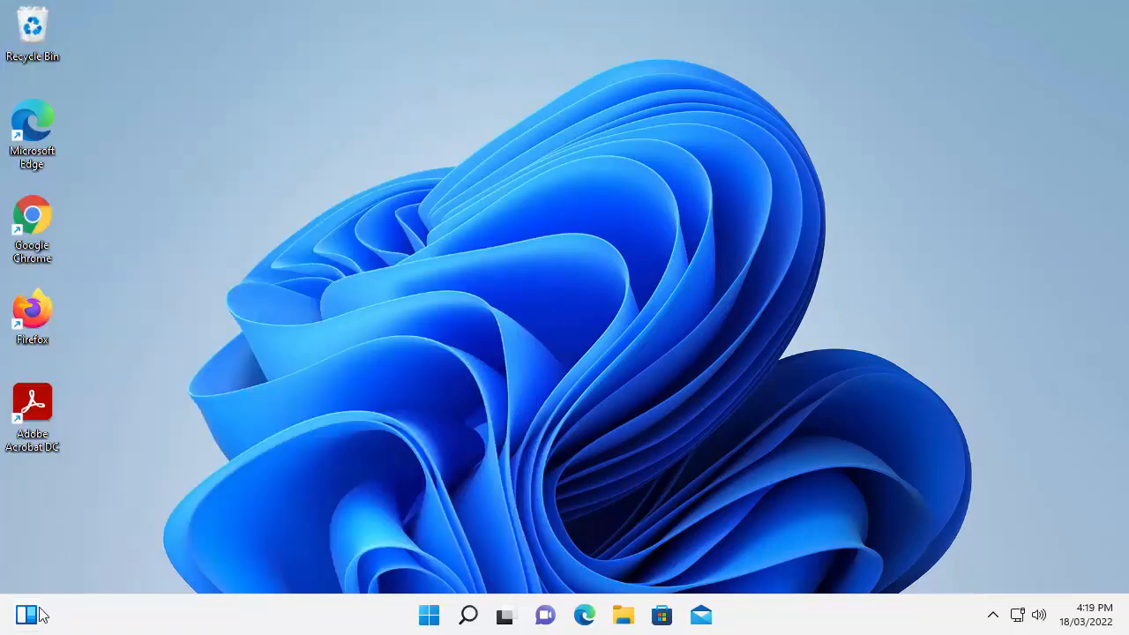
pyautogui.click(28, 611)
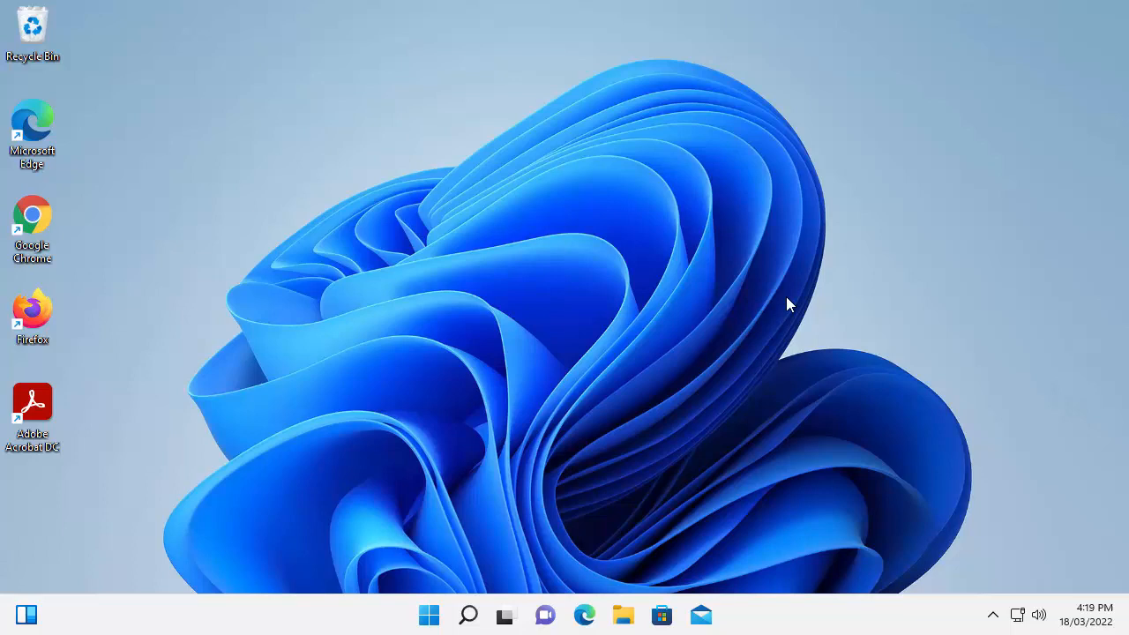
pyautogui.moveTo(584, 441)
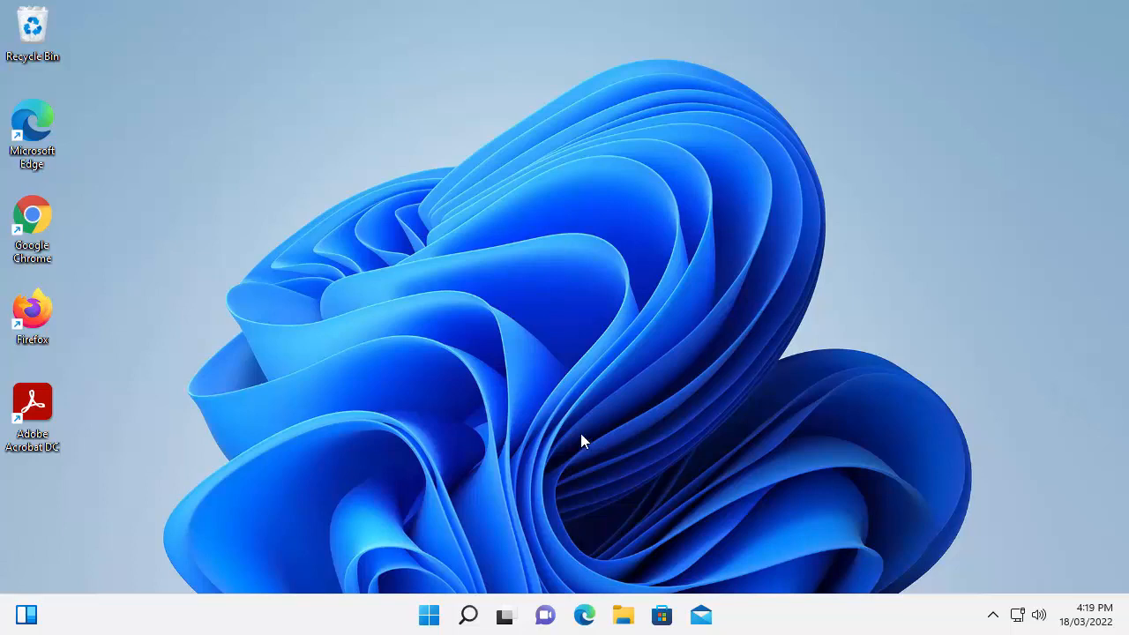
pyautogui.moveTo(995, 611)
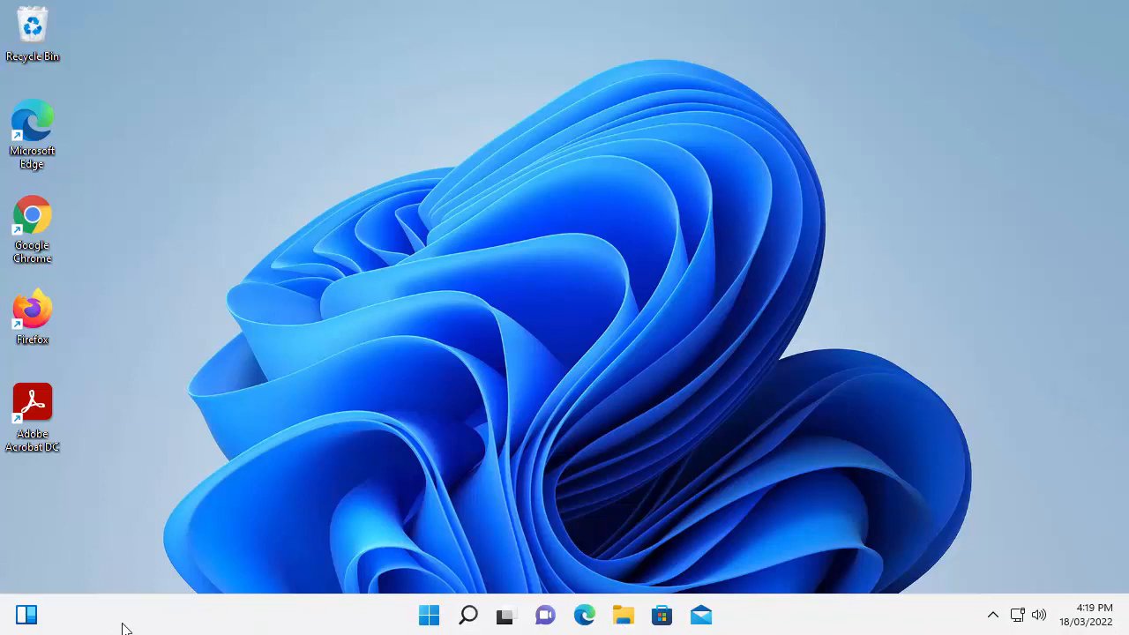
pyautogui.moveTo(137, 617)
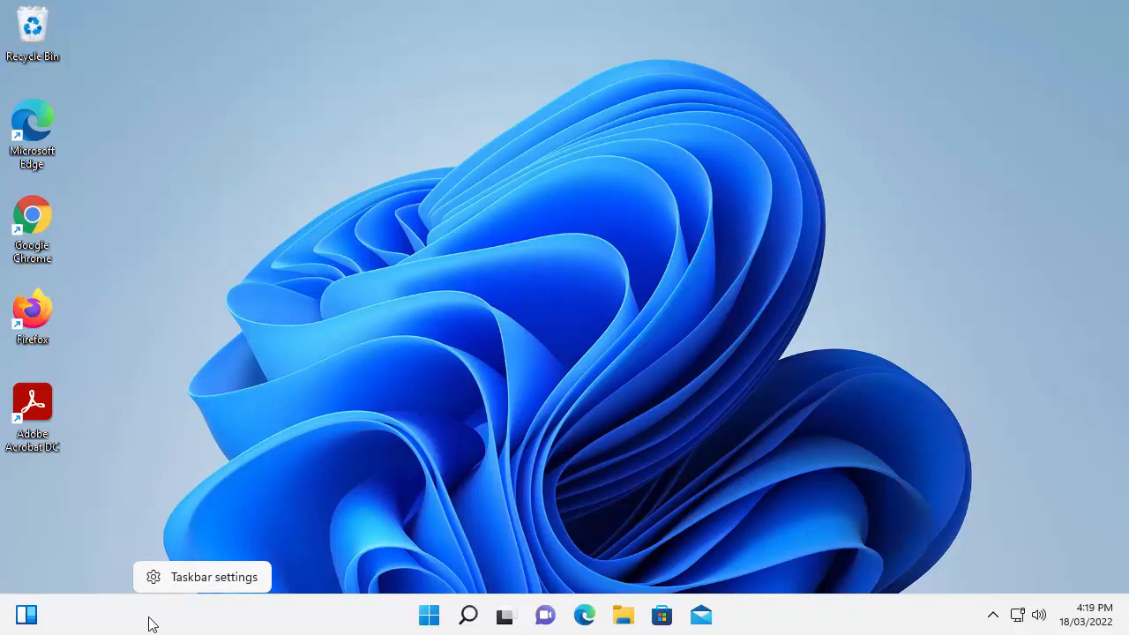
pyautogui.moveTo(202, 577)
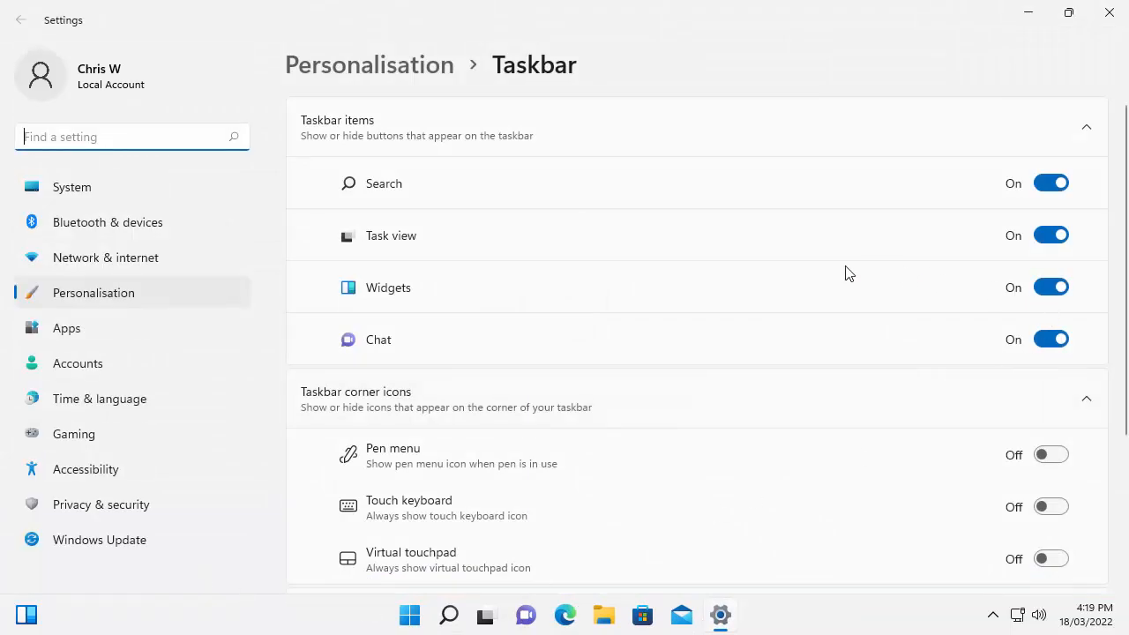
pyautogui.moveTo(434, 288)
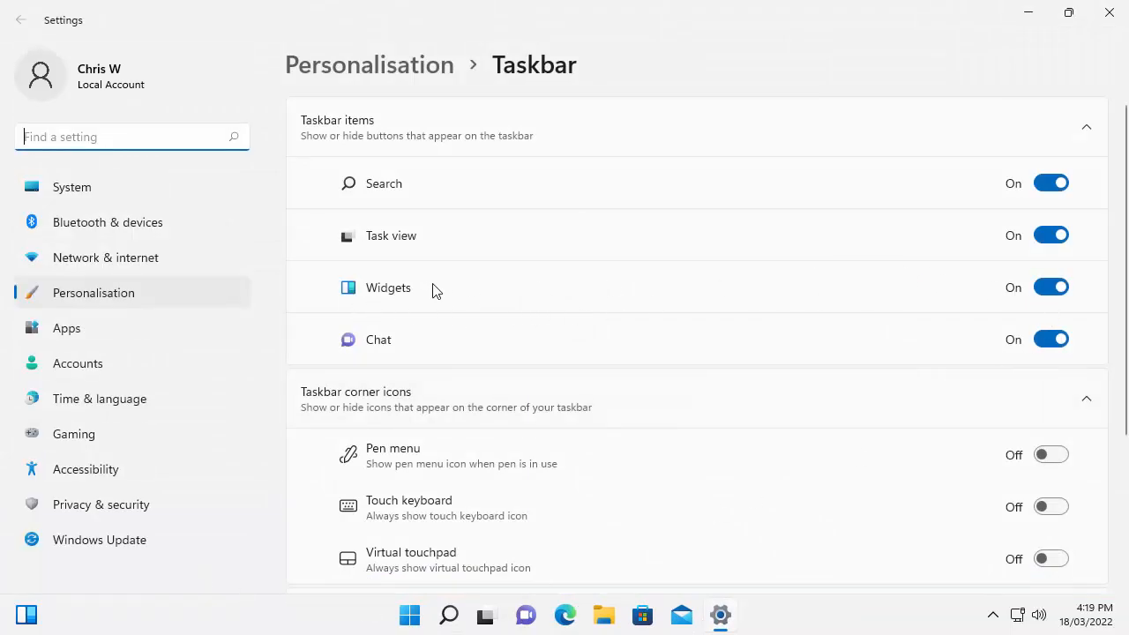
pyautogui.moveTo(928, 302)
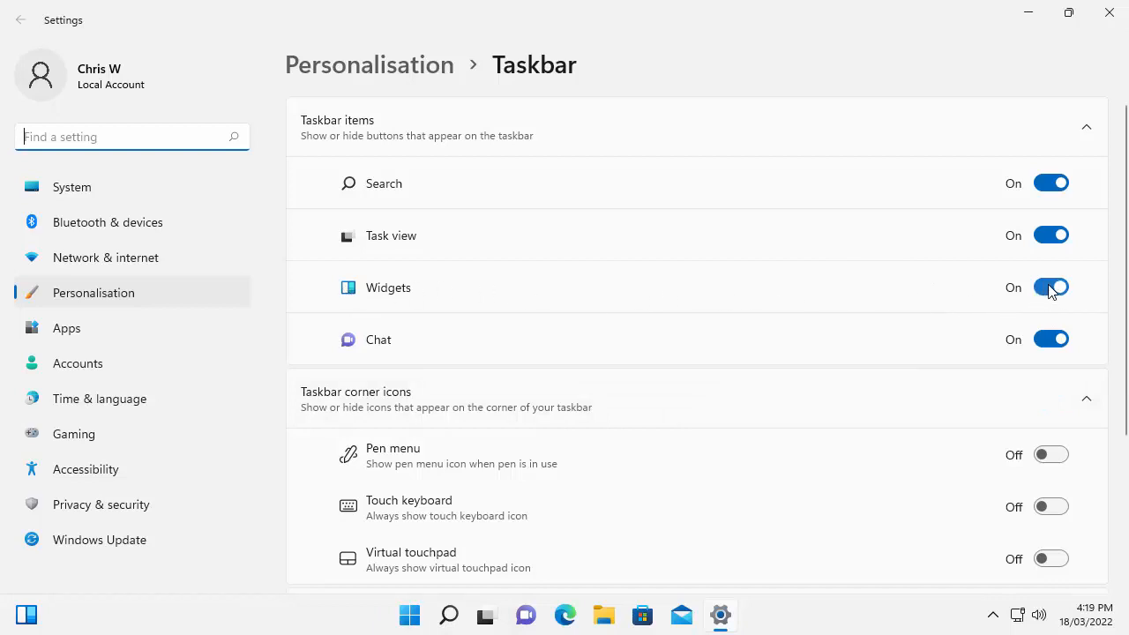
# - Switch the Widgets taskbar item Off and close the Settings window
pyautogui.click(1051, 286)
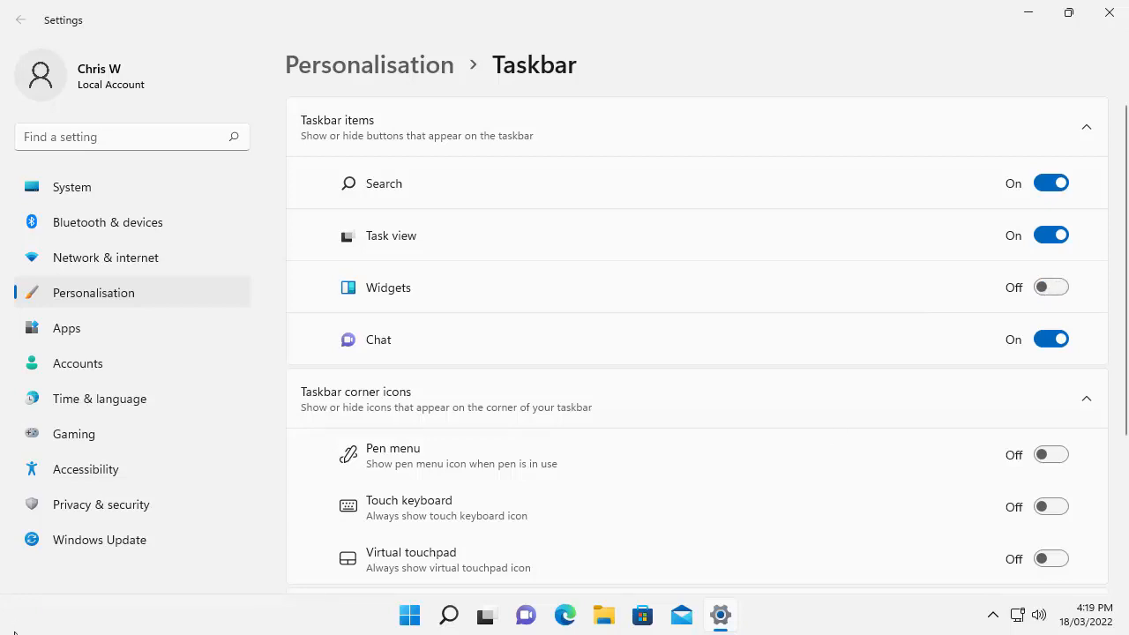
pyautogui.moveTo(897, 231)
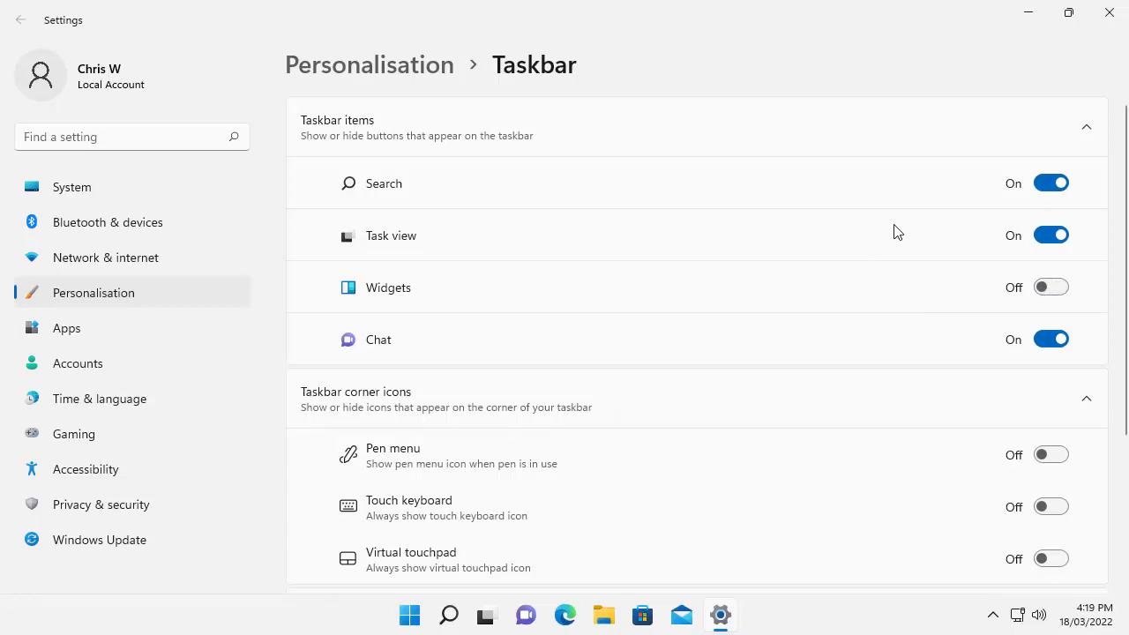
pyautogui.moveTo(1108, 13)
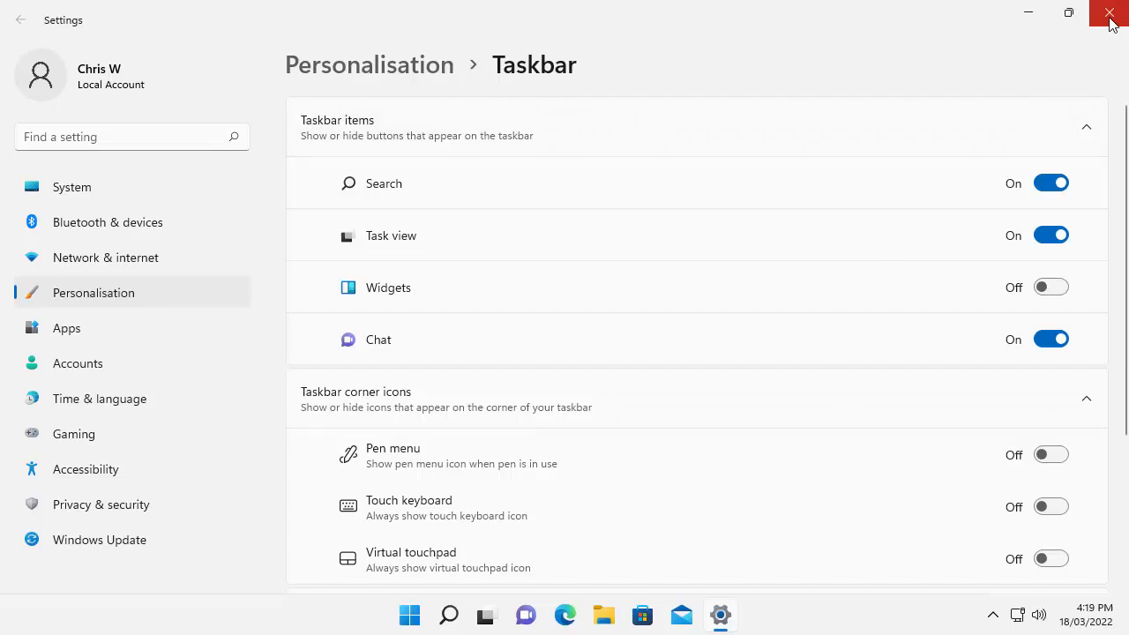
pyautogui.click(1110, 12)
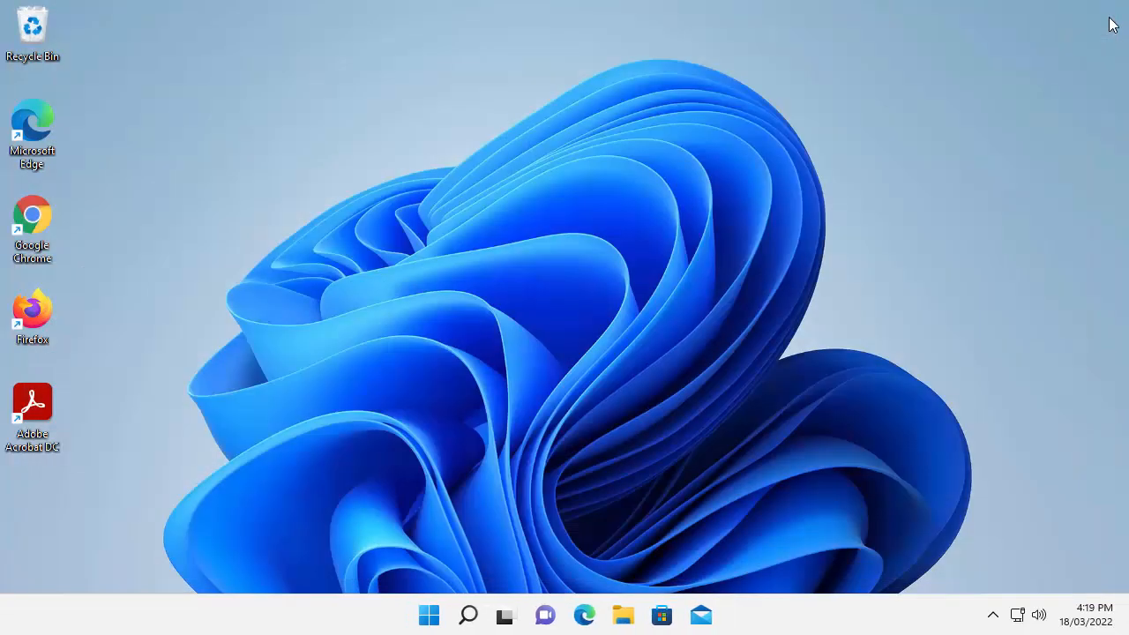
pyautogui.moveTo(653, 365)
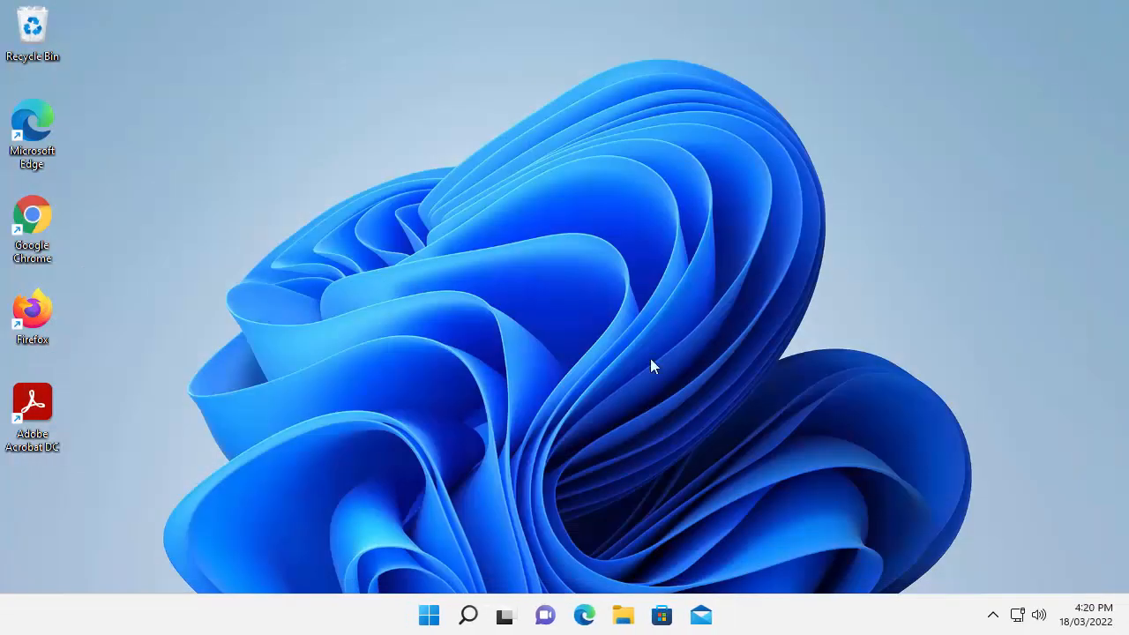
pyautogui.moveTo(324, 625)
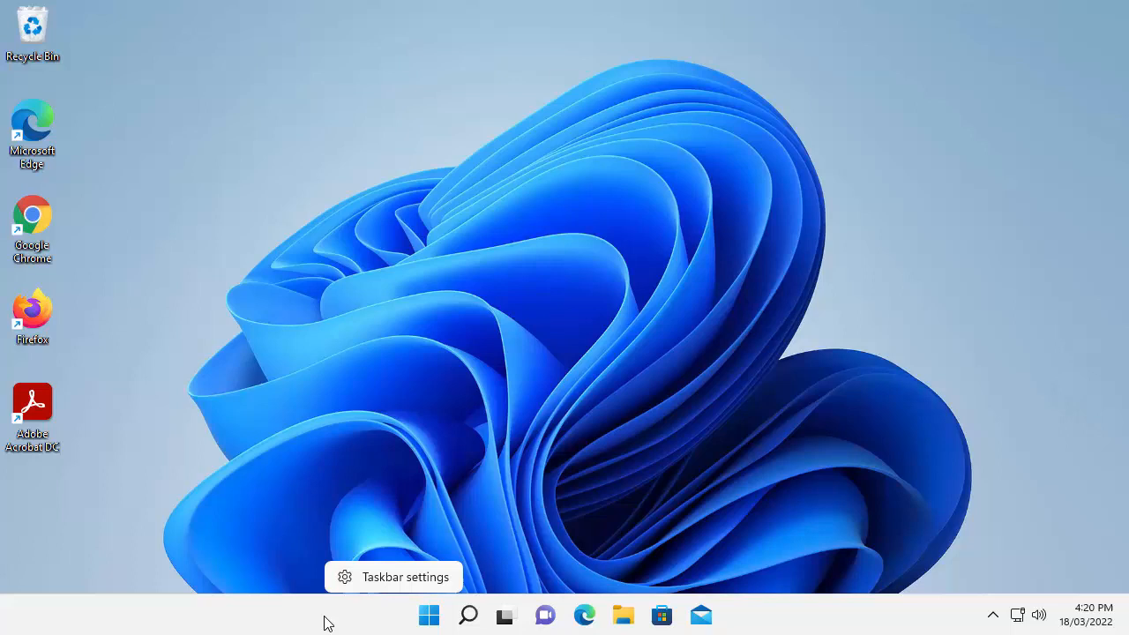
pyautogui.moveTo(395, 584)
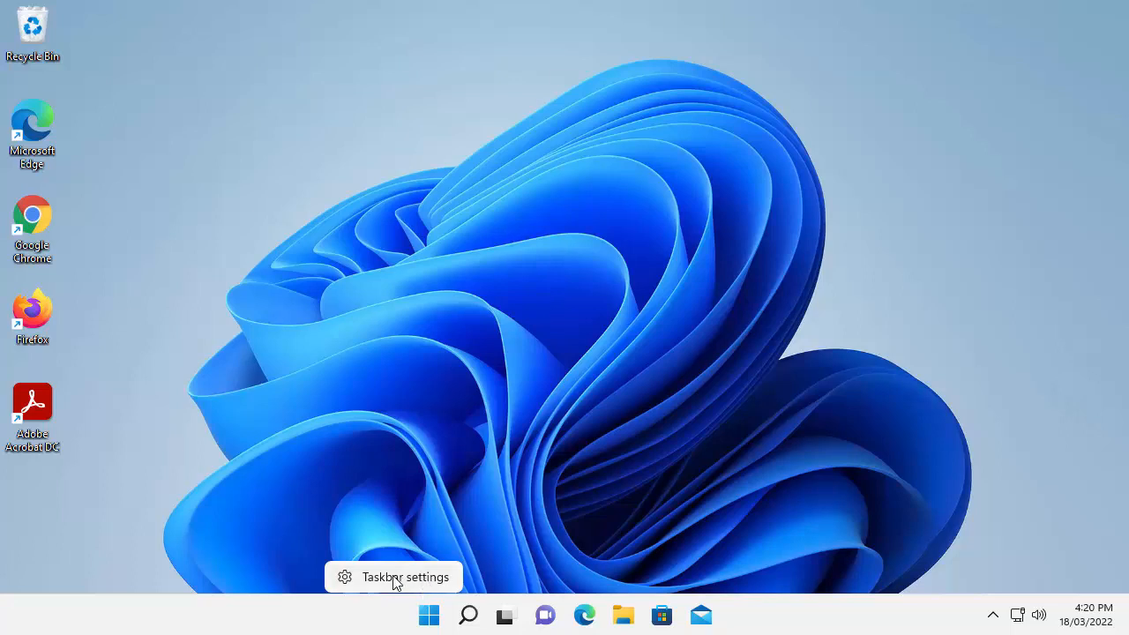
# - Reopen Taskbar settings from the taskbar, Widgets still Off
pyautogui.click(406, 577)
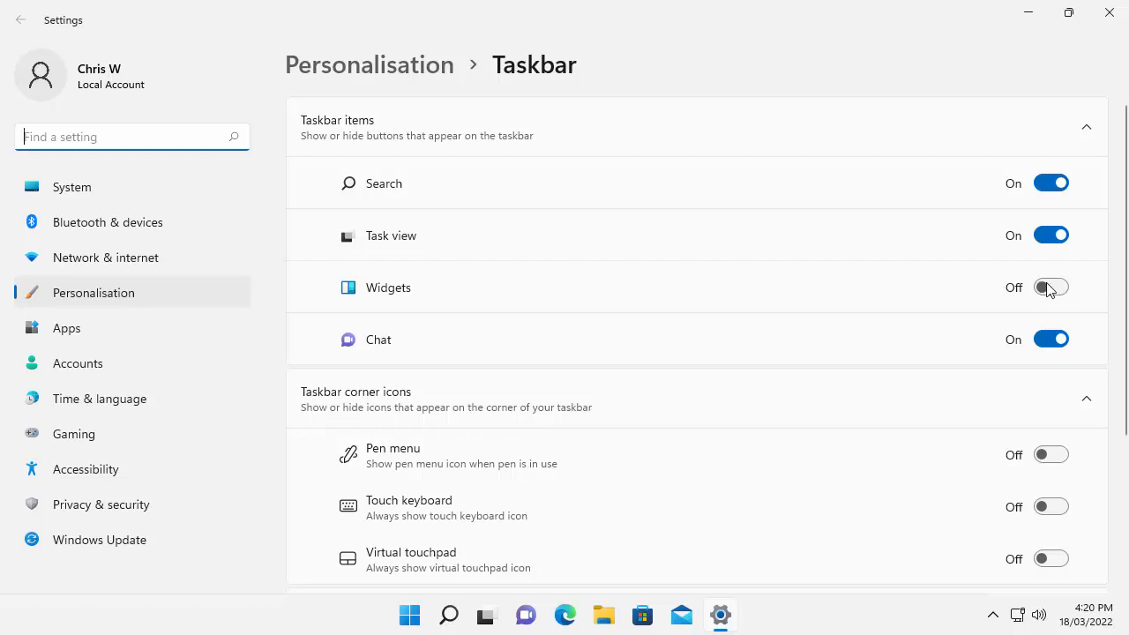
# - Switch the Widgets taskbar item back On and show the Widgets panel again
pyautogui.click(1051, 286)
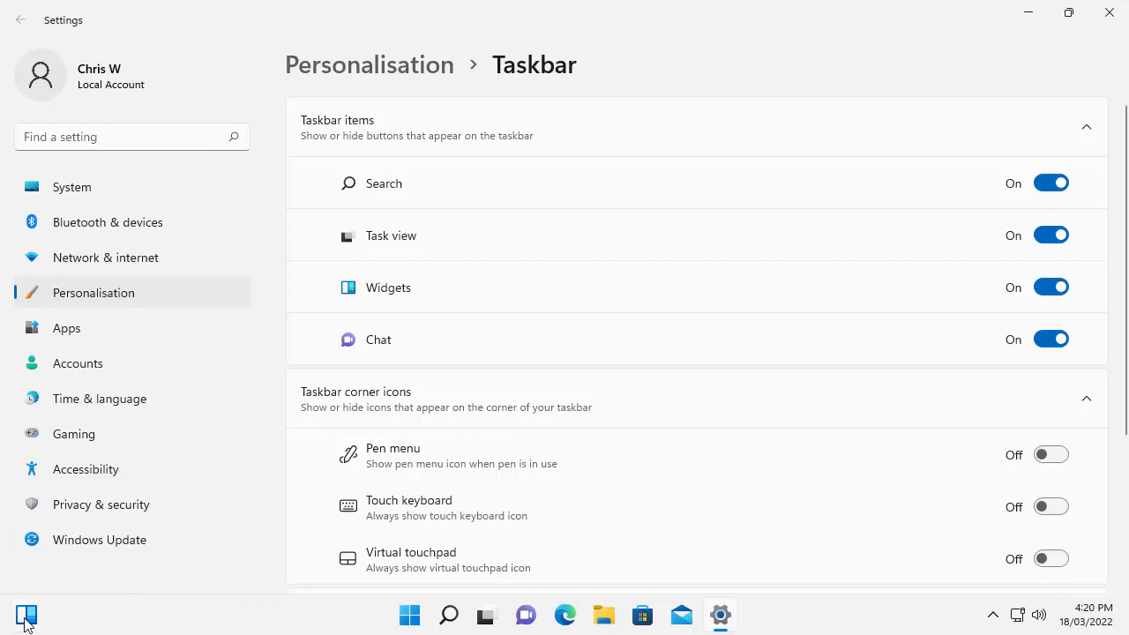
pyautogui.click(17, 614)
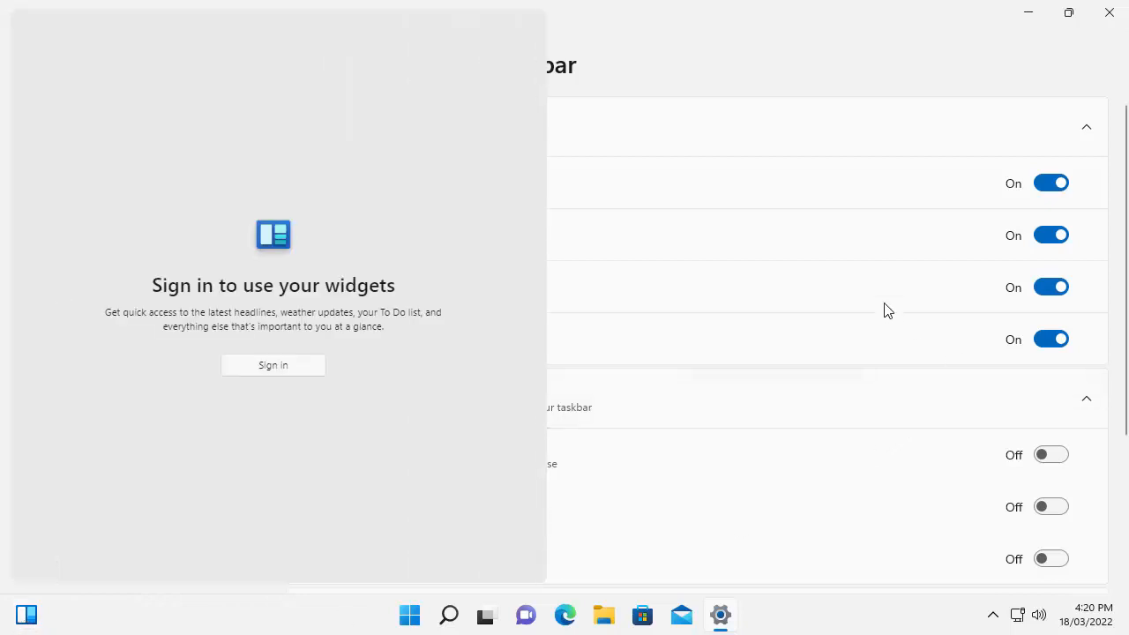